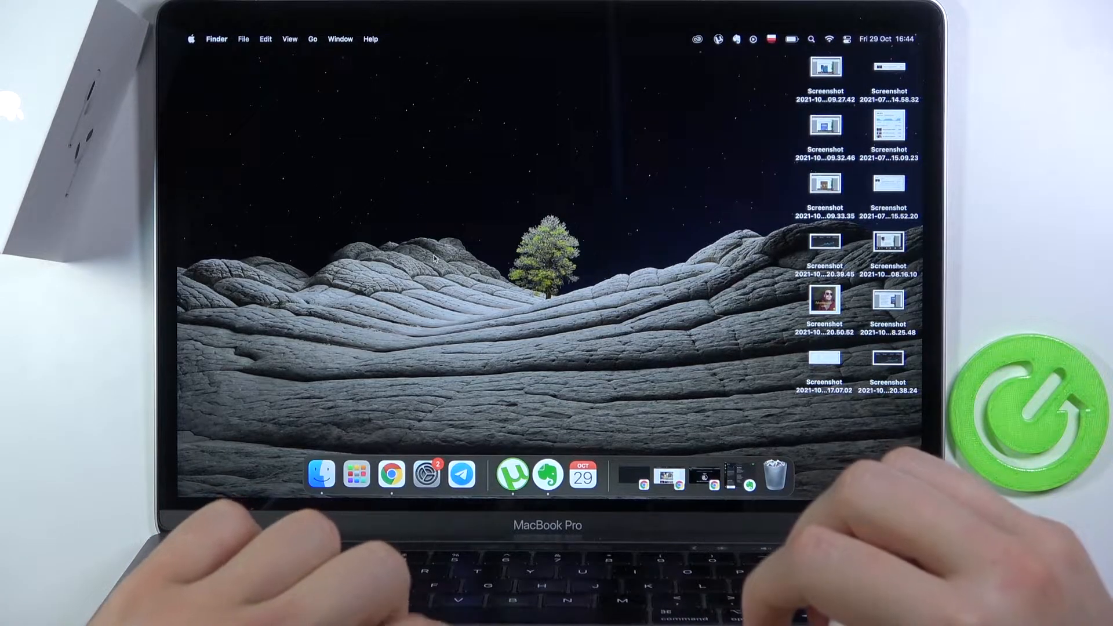
{"action": "mouse_move", "coordinate": [427, 474]}
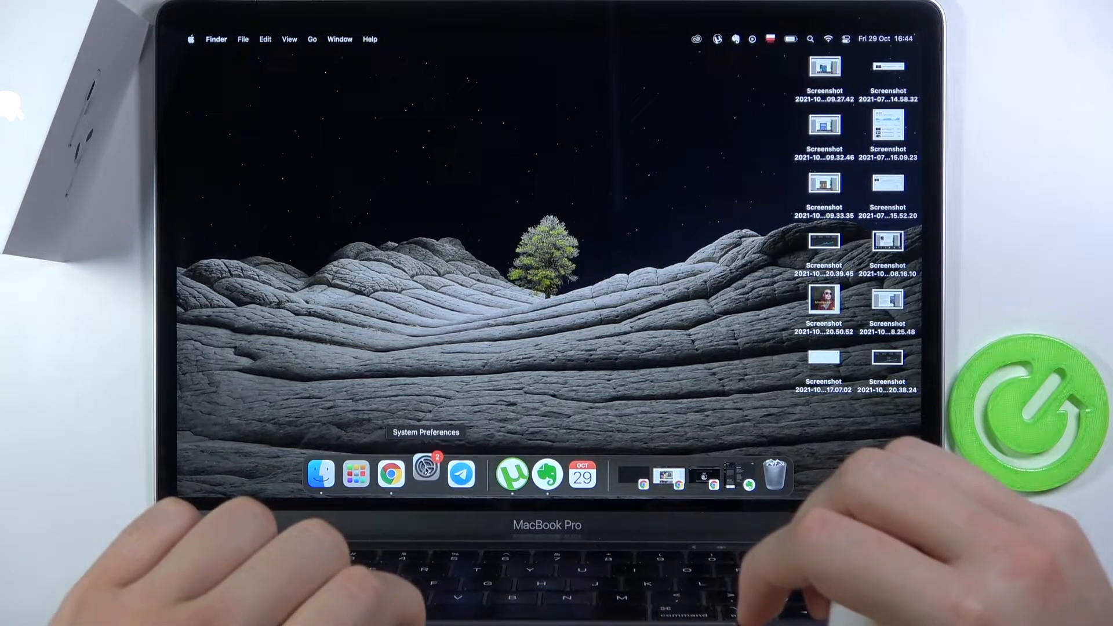
Step: Launch System Preferences from the Dock
{"action": "left_click", "coordinate": [425, 473]}
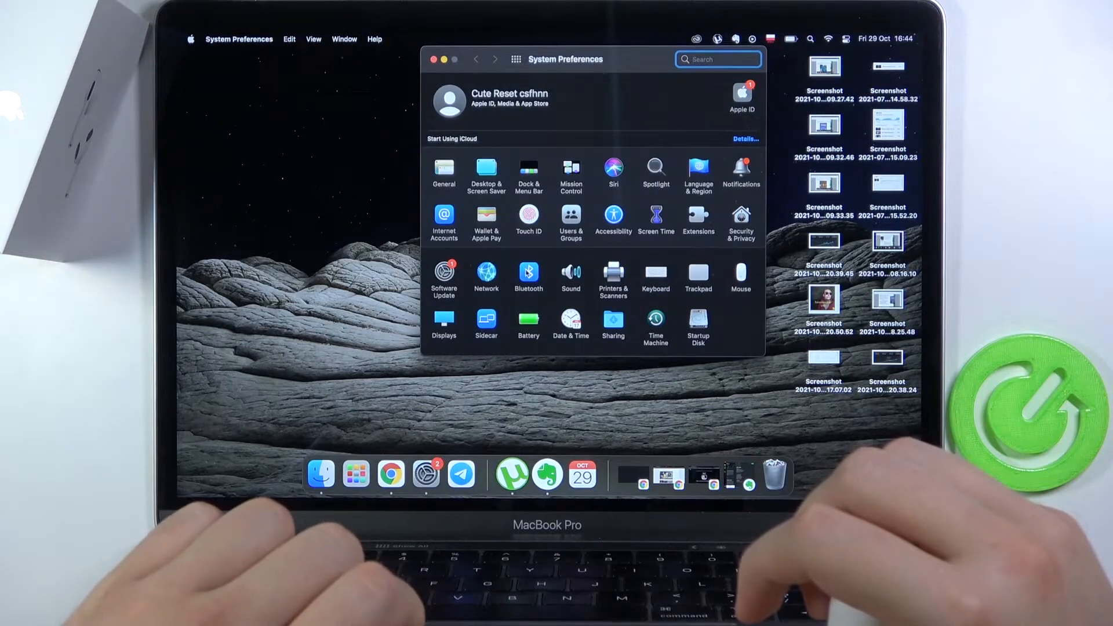
Step: Open the Bluetooth pane and turn Bluetooth on
{"action": "left_click", "coordinate": [529, 273]}
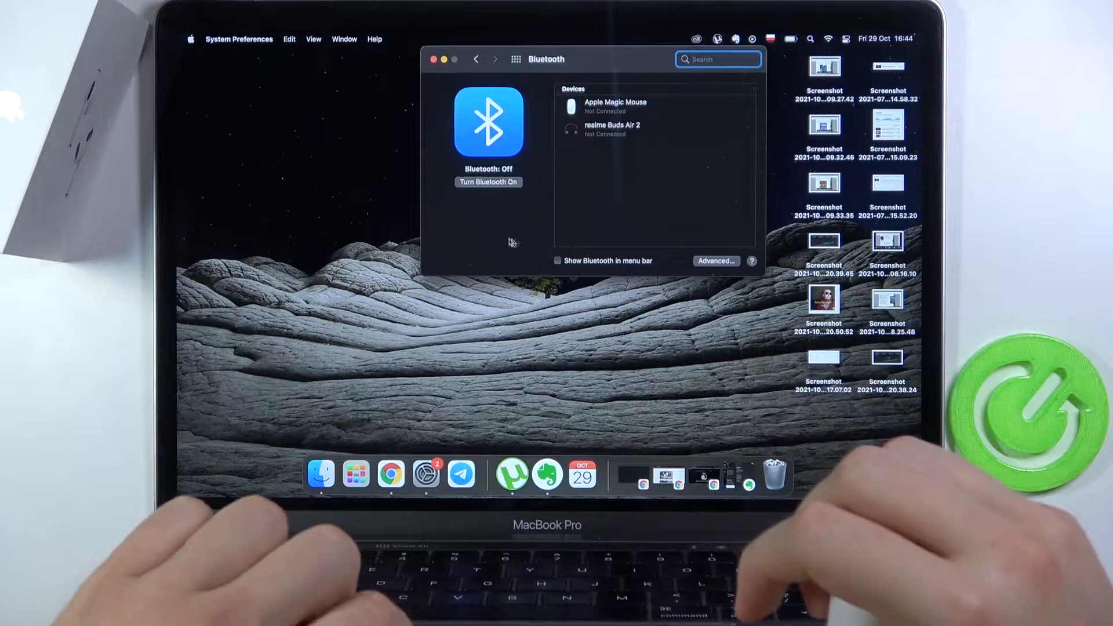
{"action": "left_click", "coordinate": [488, 181]}
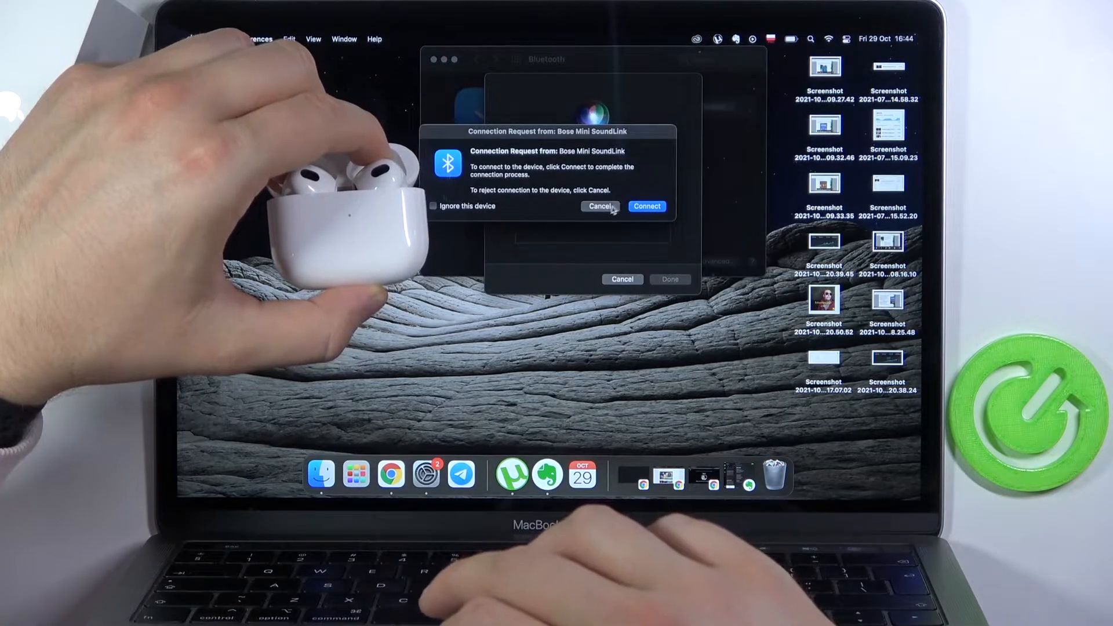
Step: Accept the AirPods connection, choose Siri Voice 1, skip Hey Siri, return to Bluetooth
{"action": "left_click", "coordinate": [646, 205]}
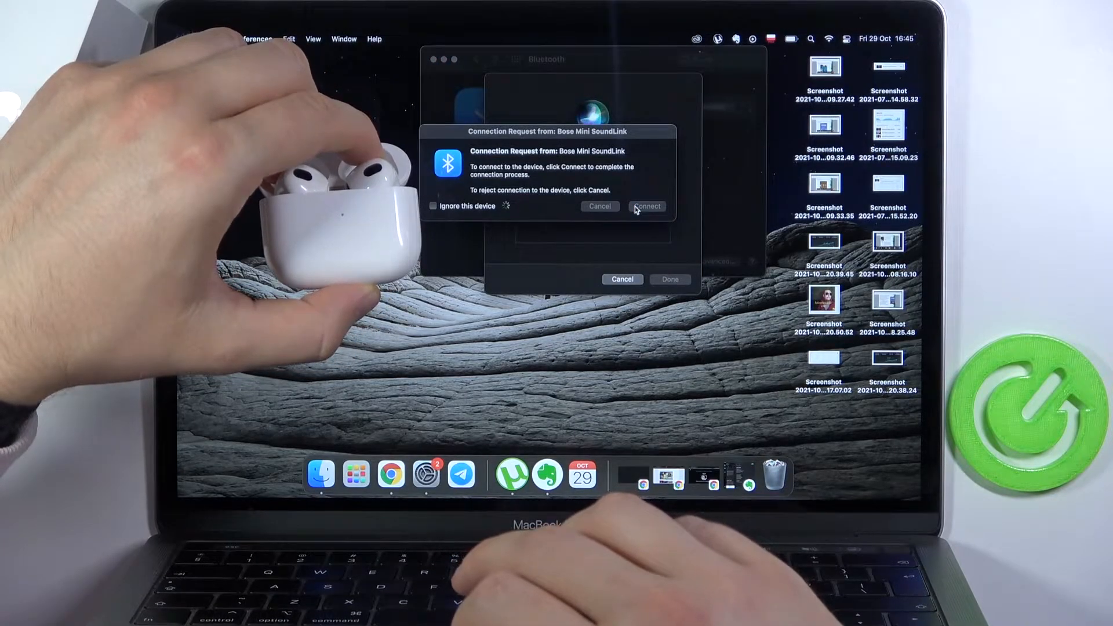
{"action": "left_click", "coordinate": [646, 206]}
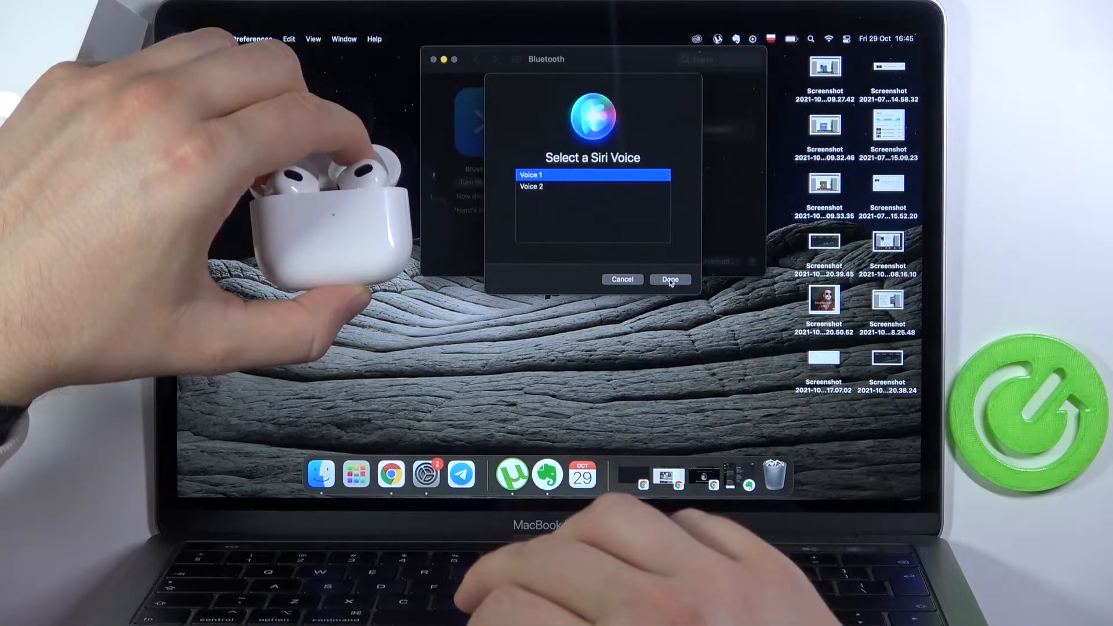
{"action": "left_click", "coordinate": [670, 279]}
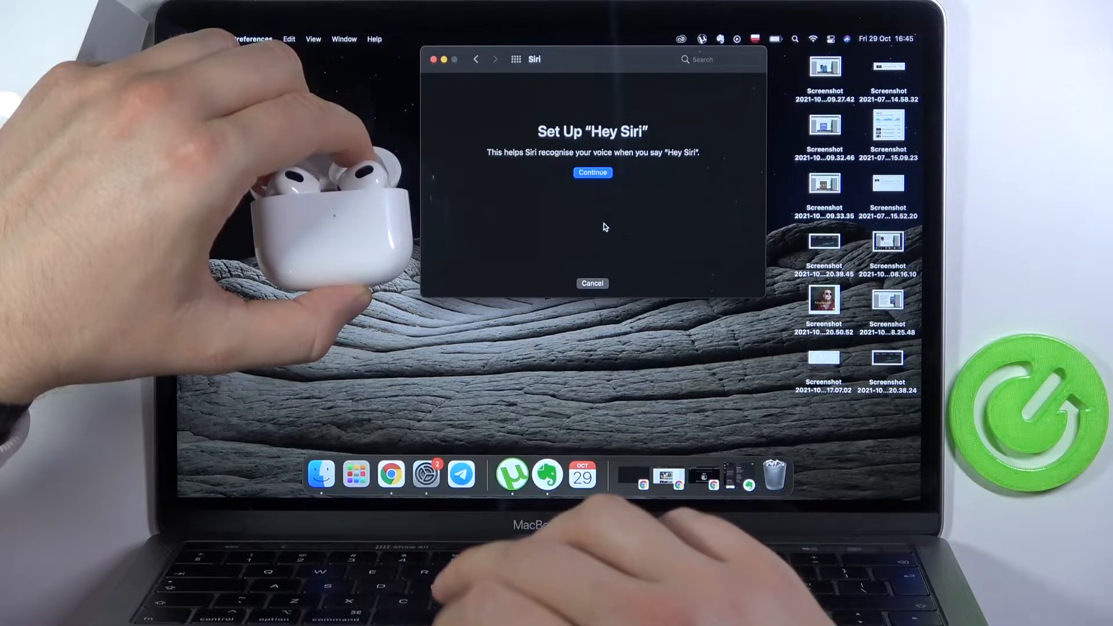
{"action": "left_click", "coordinate": [592, 173]}
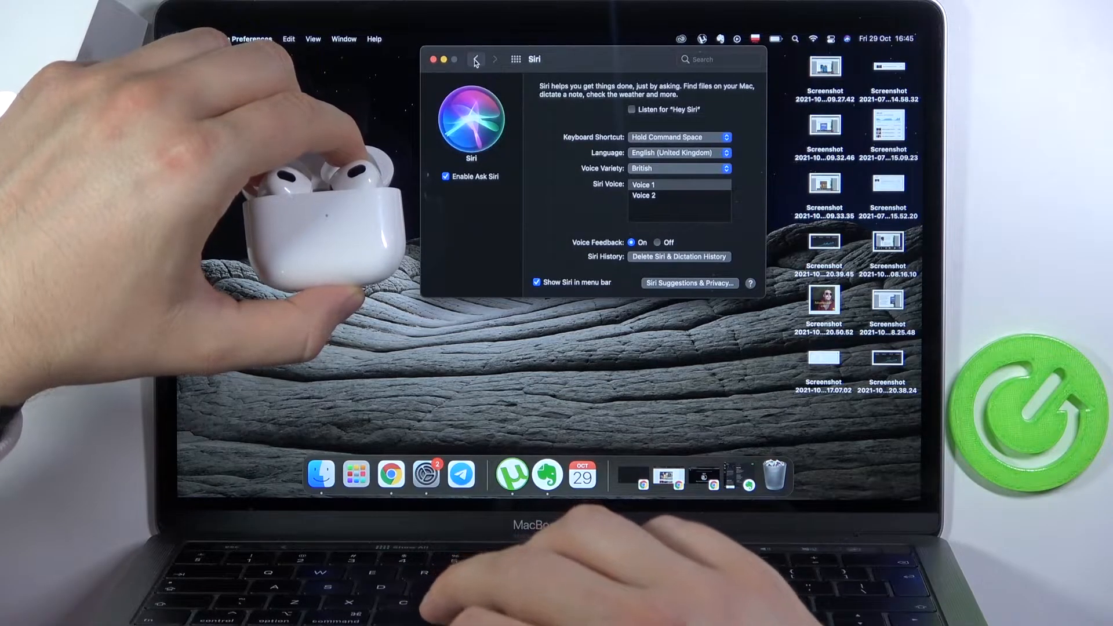
{"action": "left_click", "coordinate": [475, 59]}
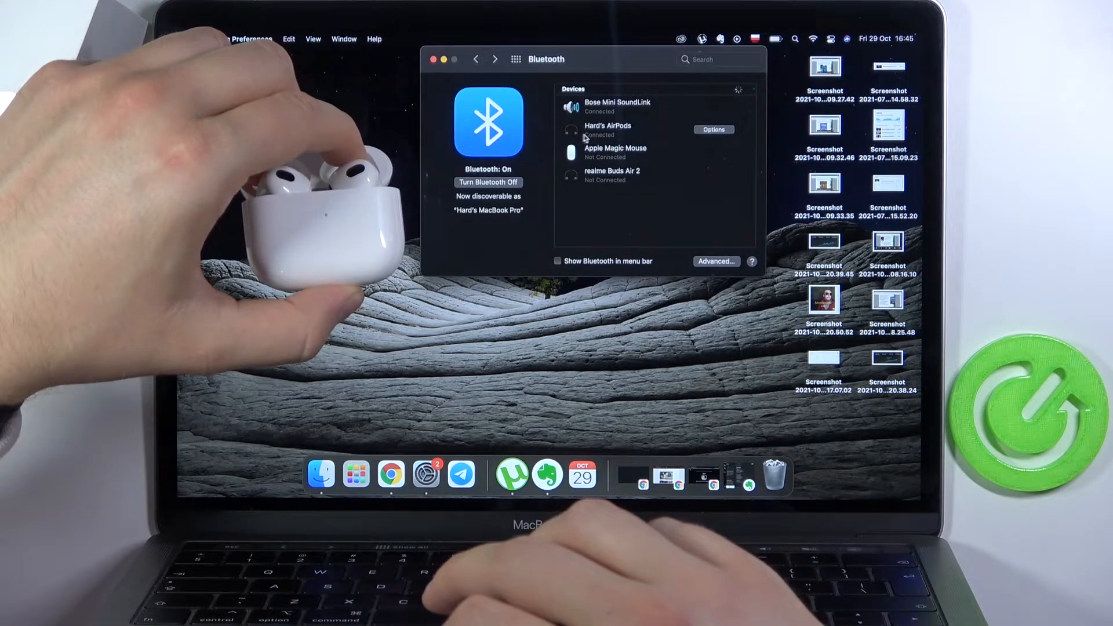
Step: Open the AirPods options and keep Connect to This Mac set to Automatically
{"action": "left_click", "coordinate": [639, 130]}
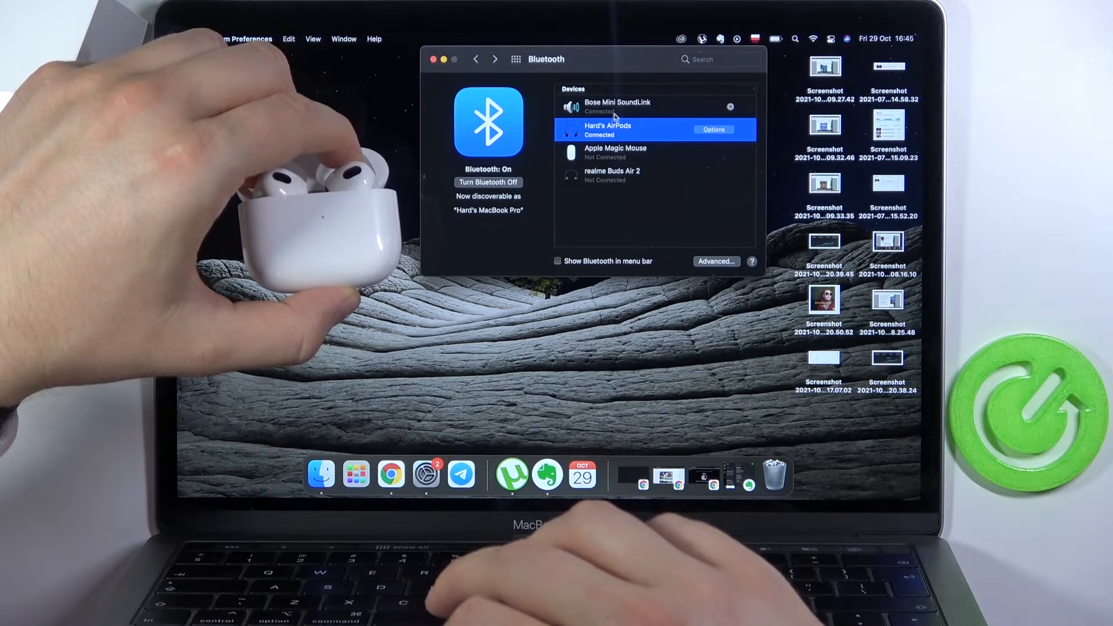
{"action": "left_click", "coordinate": [714, 129]}
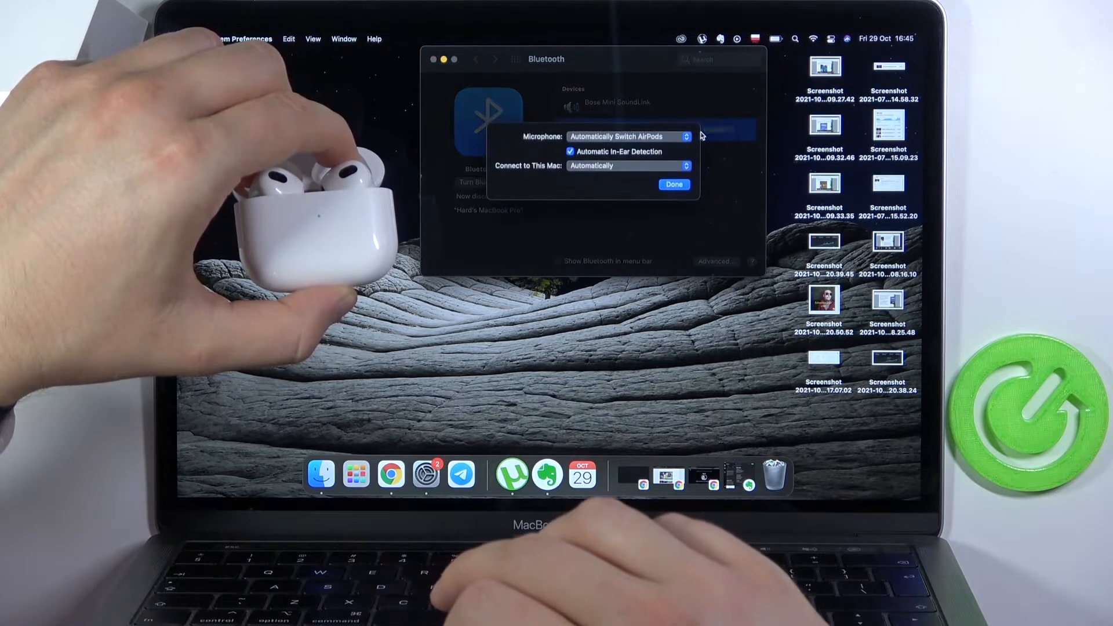
{"action": "mouse_move", "coordinate": [619, 146]}
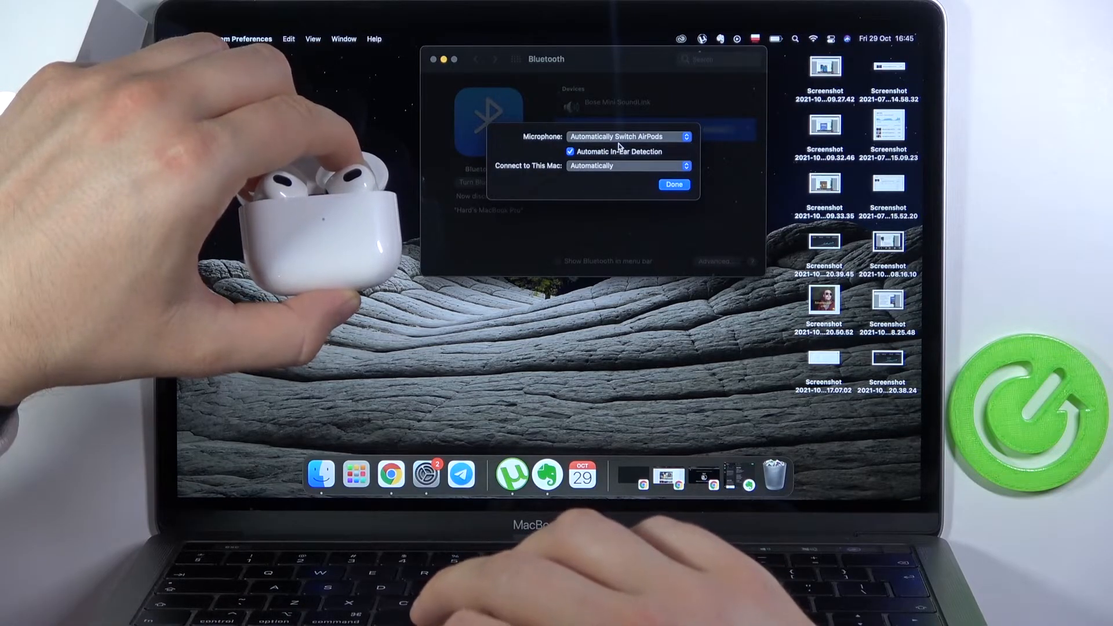
{"action": "mouse_move", "coordinate": [607, 146]}
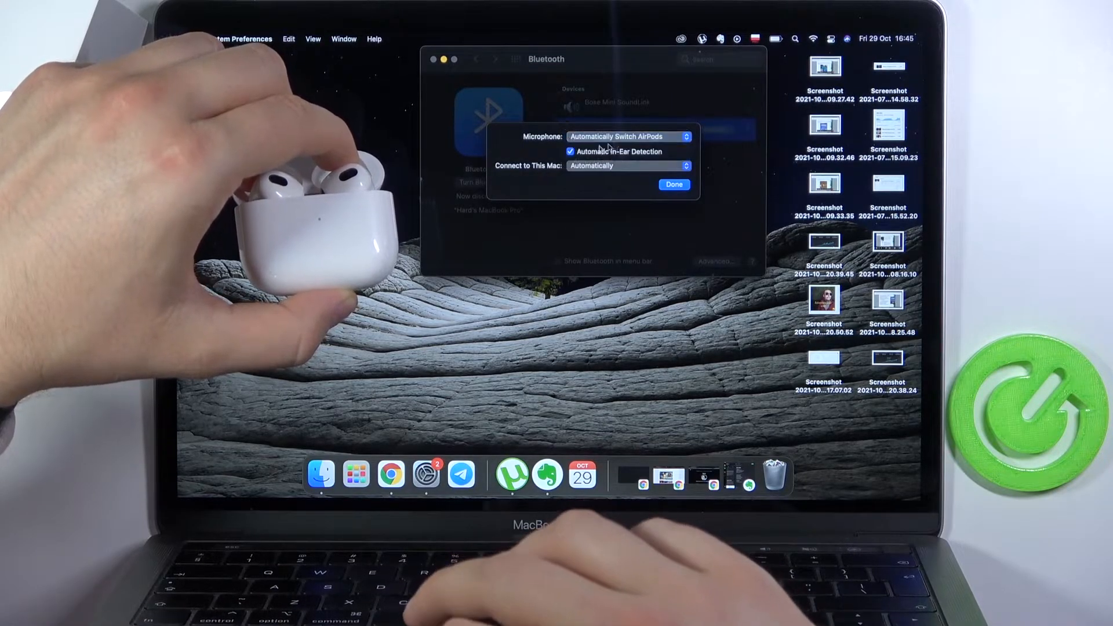
{"action": "left_click", "coordinate": [628, 165]}
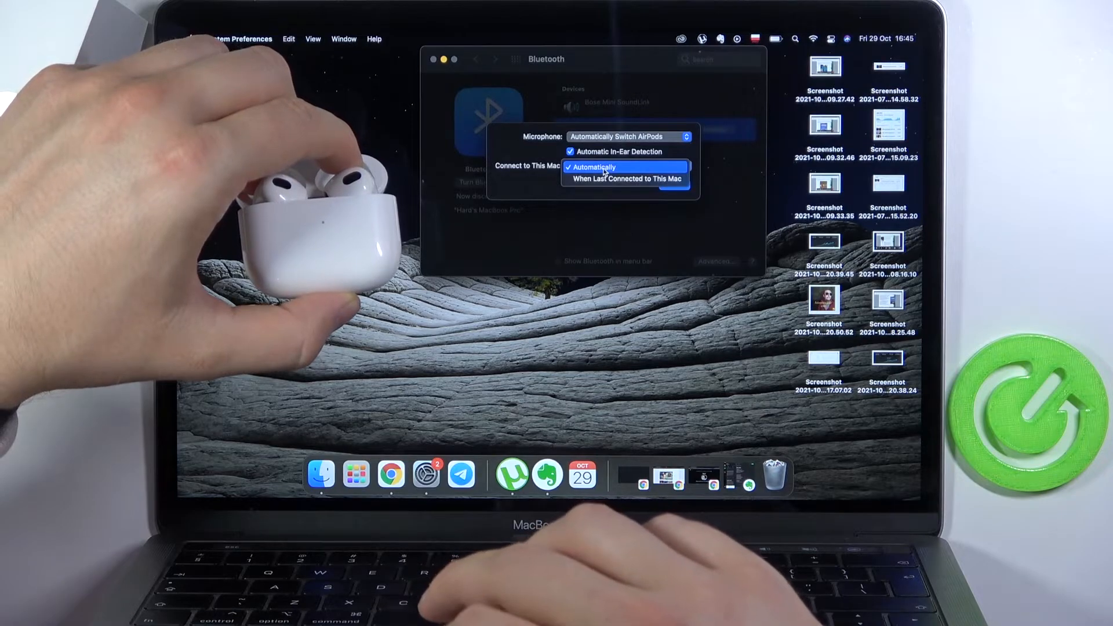
{"action": "left_click", "coordinate": [594, 166]}
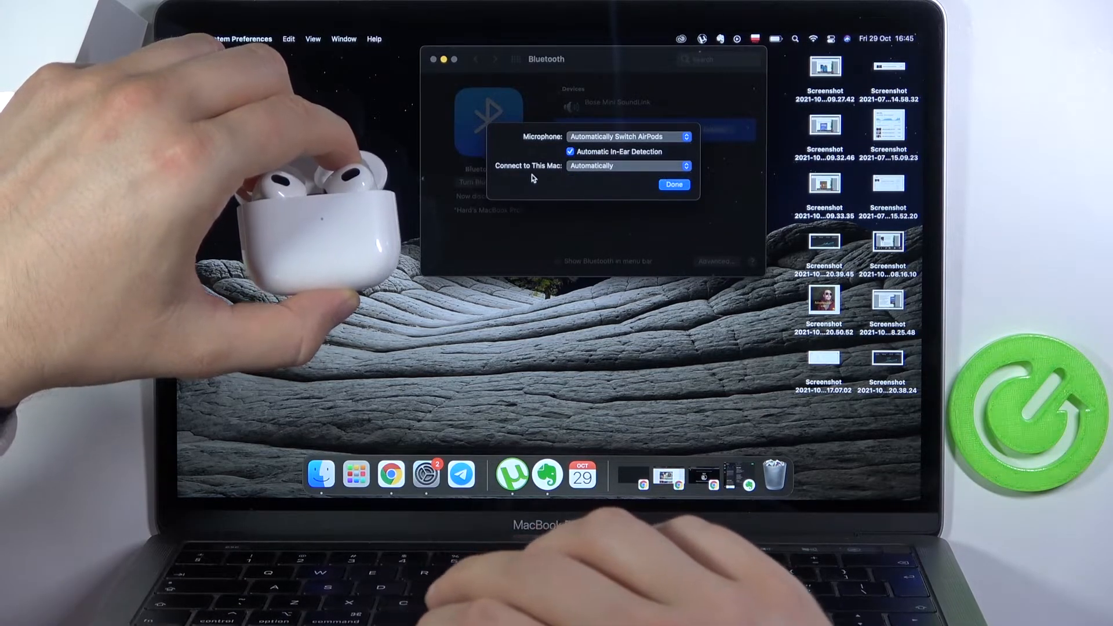